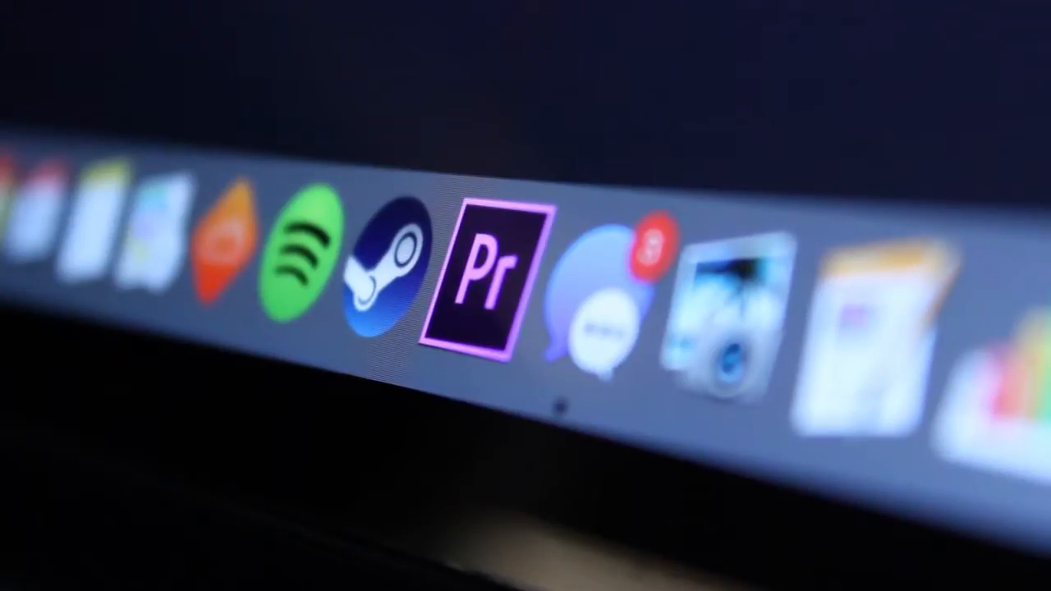
mouse_move(489, 263)
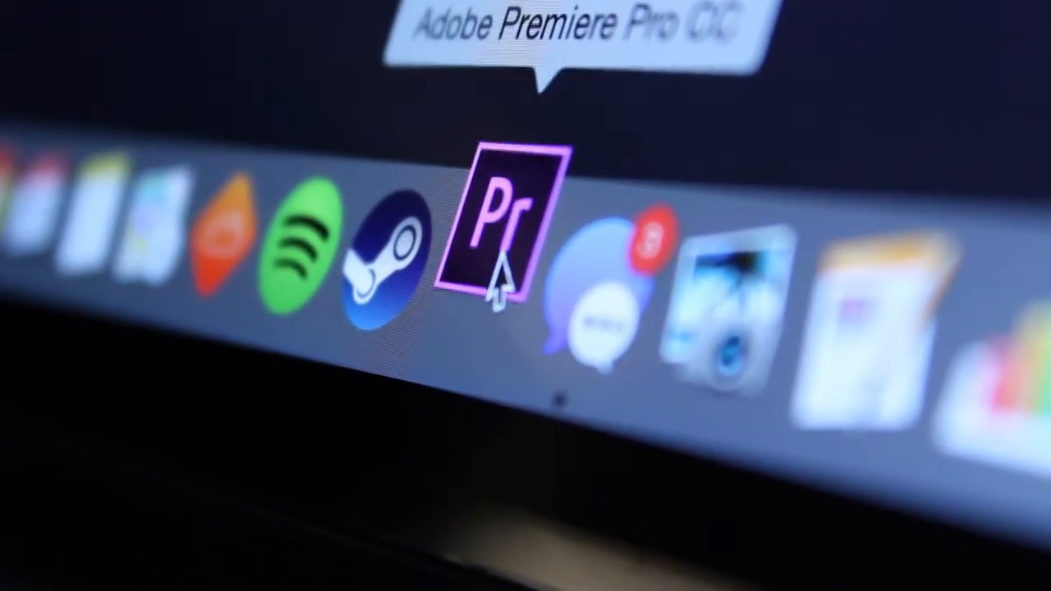
Launch Premiere Pro CC from the macOS Dock, showing a timeline with video and audio clips
click(509, 221)
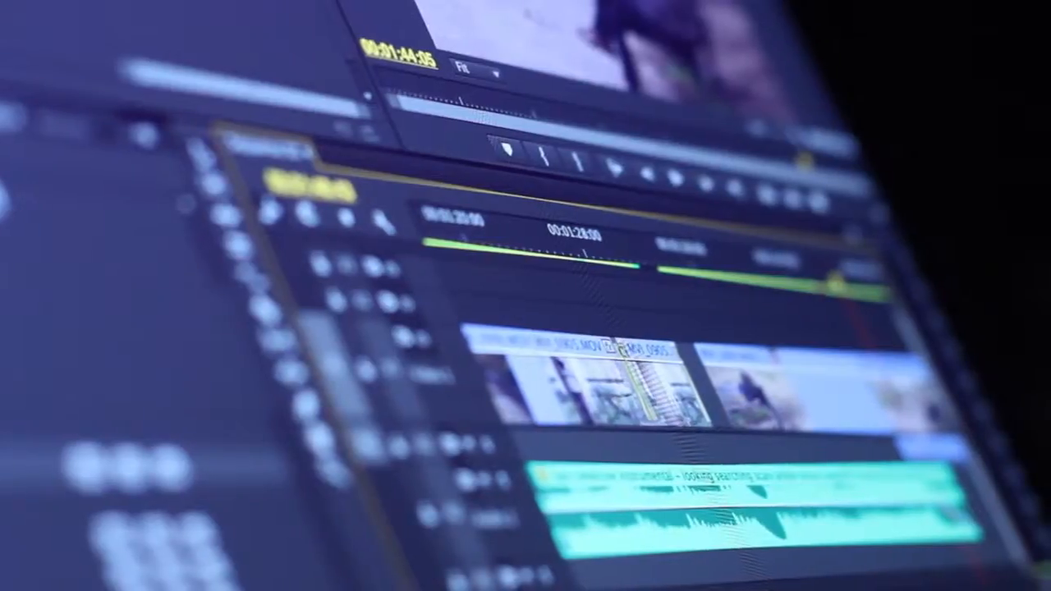